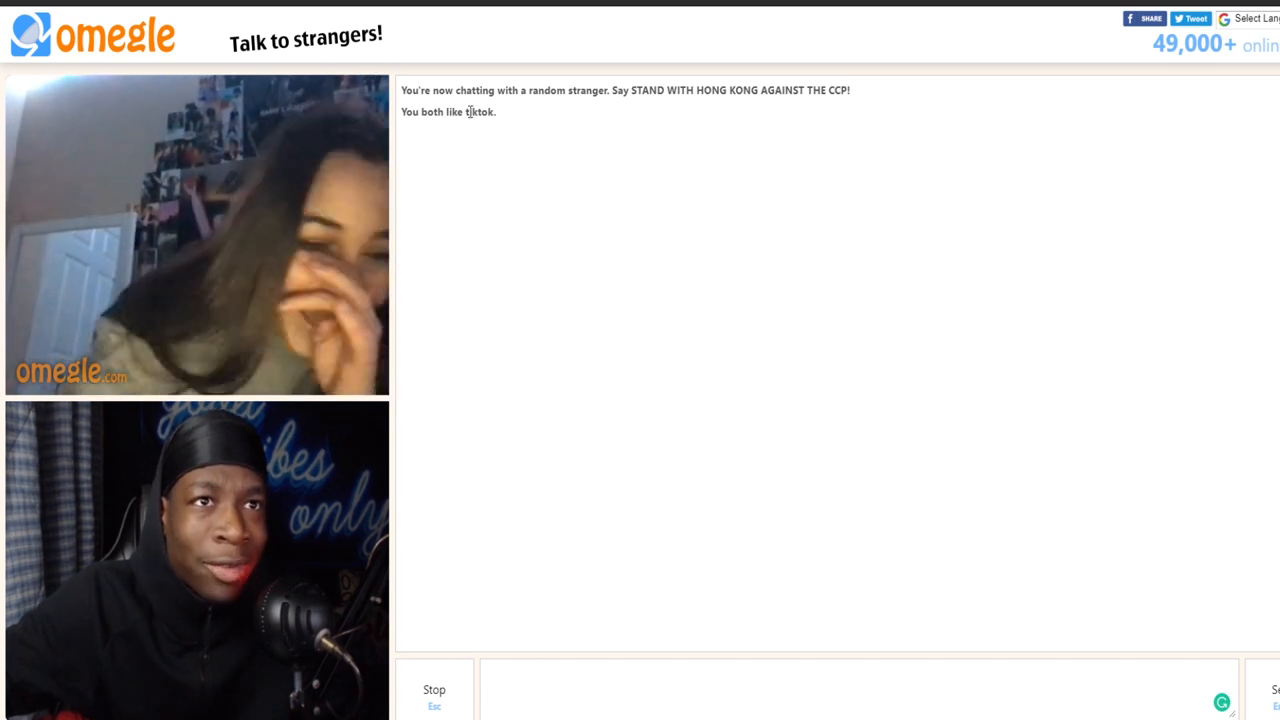
double_click(677, 90)
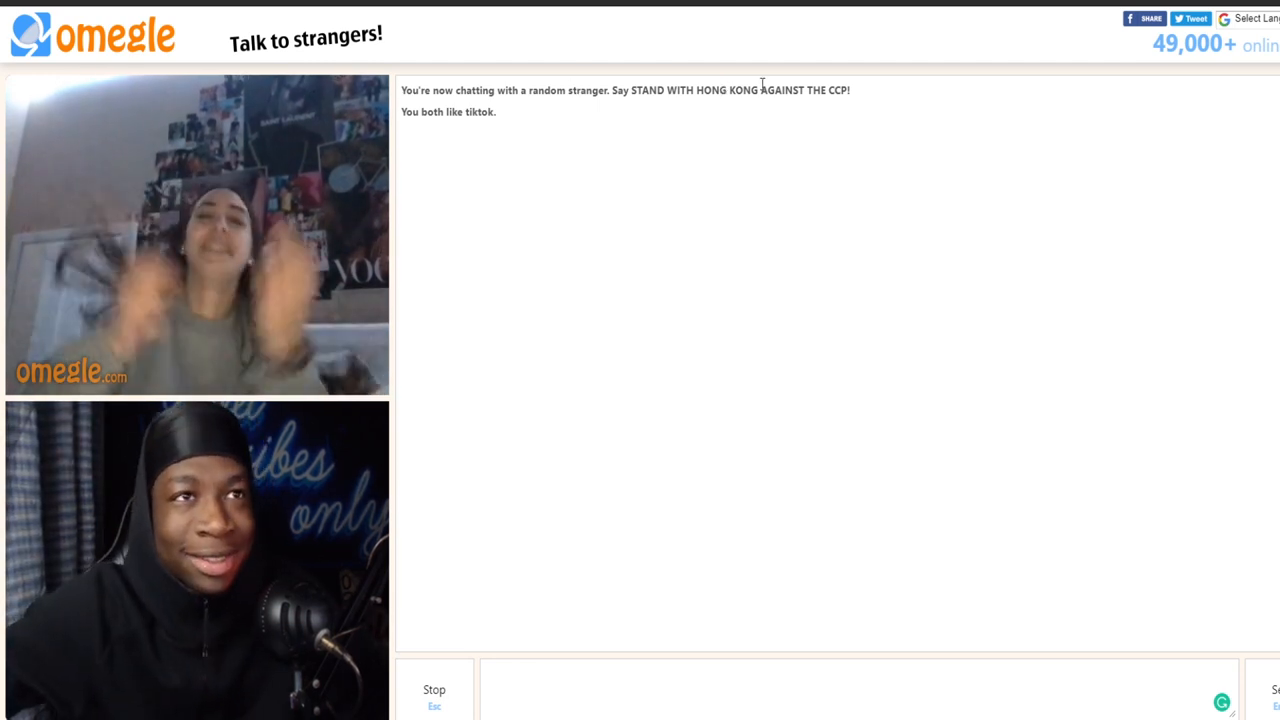
double_click(730, 89)
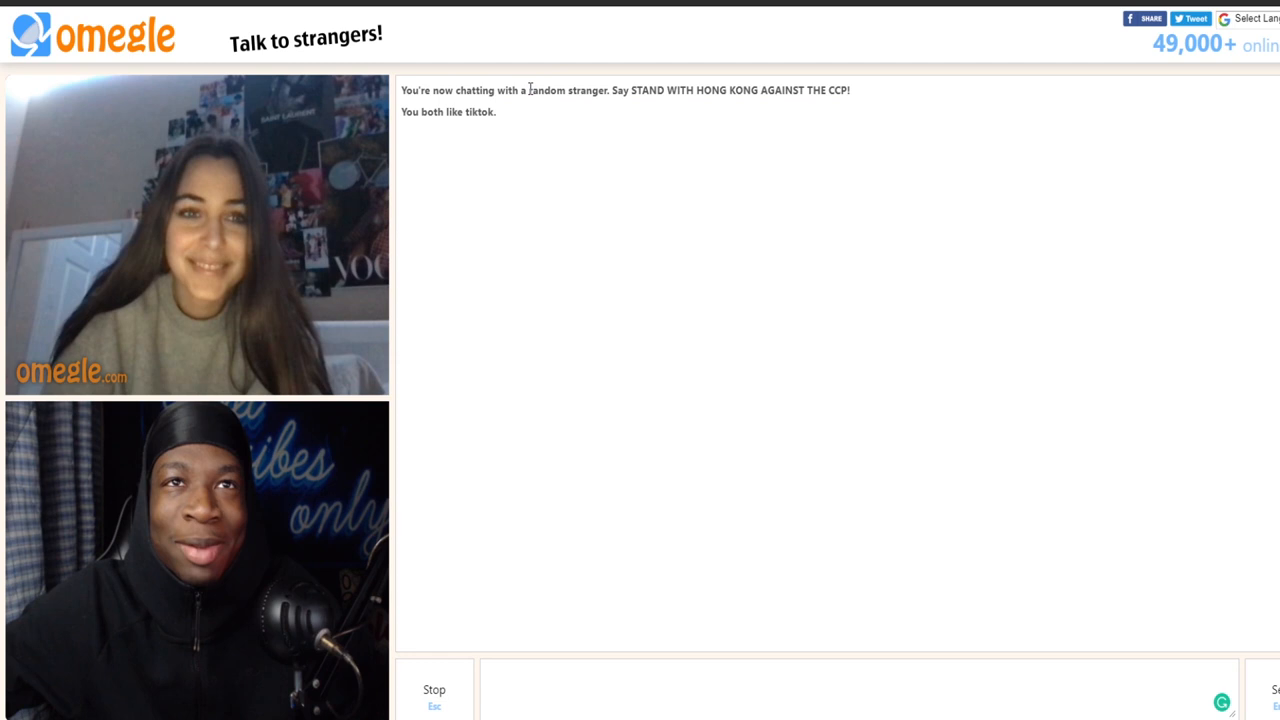
double_click(582, 91)
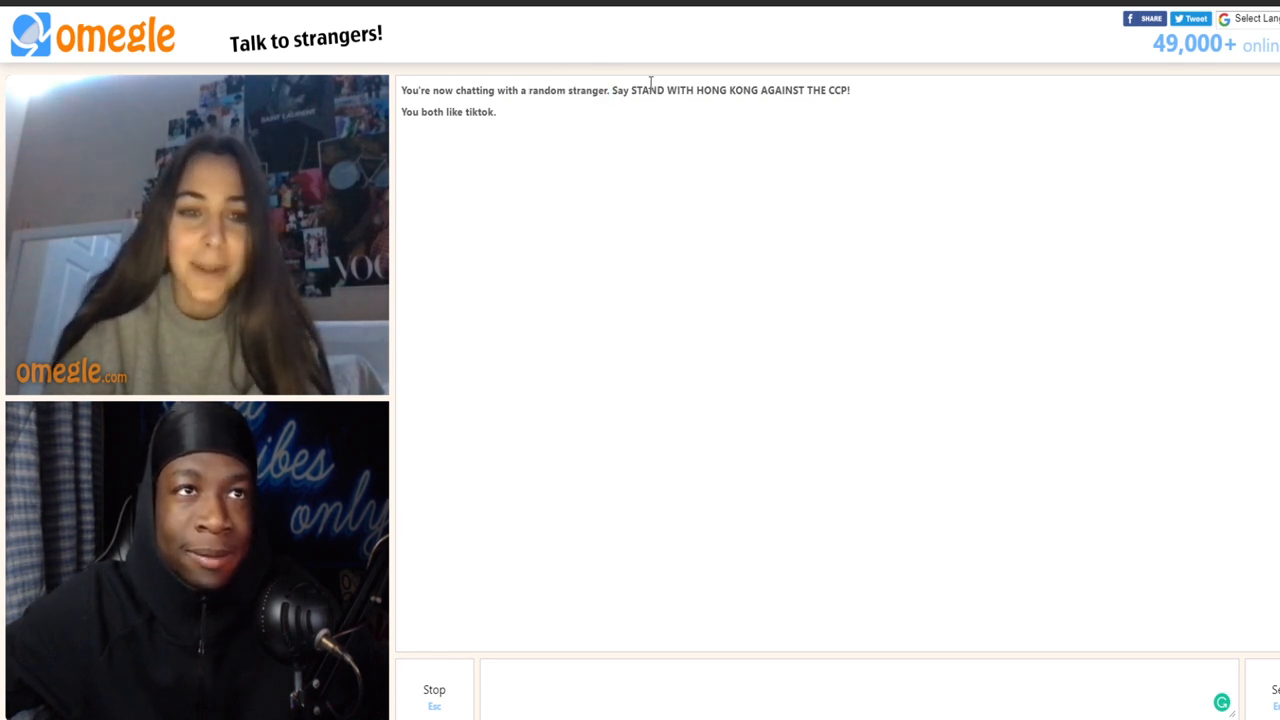
double_click(740, 90)
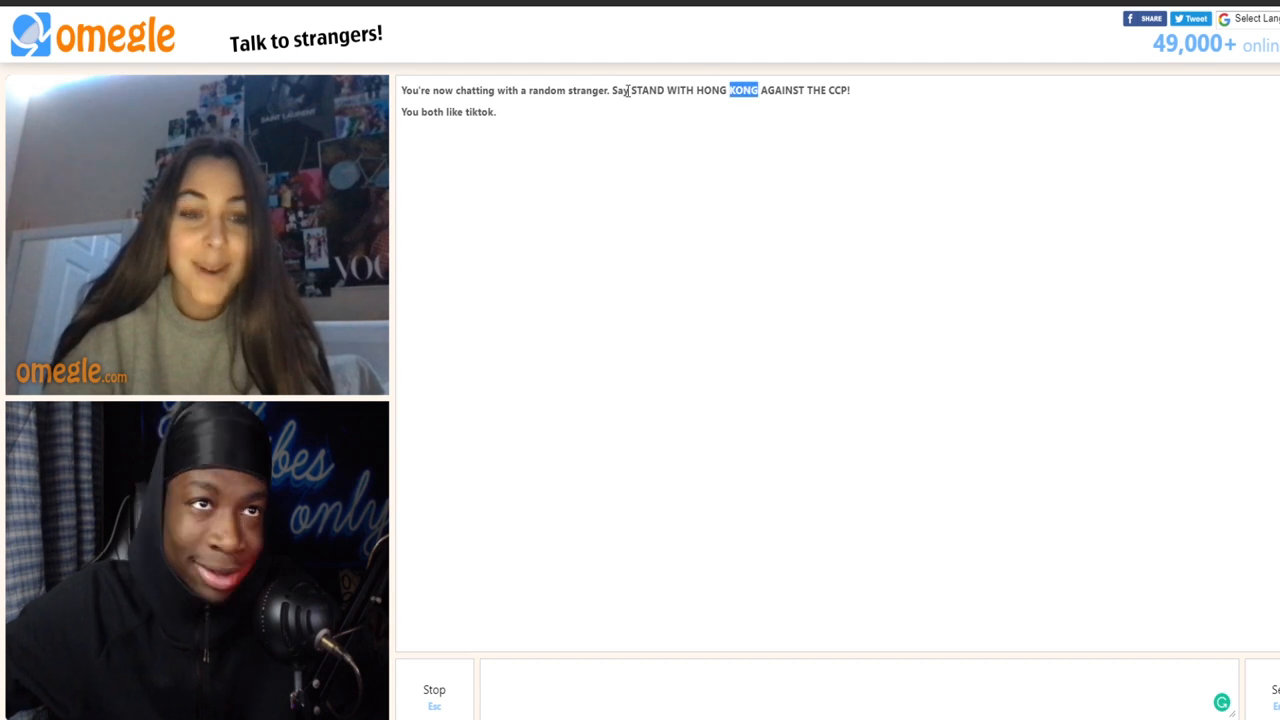